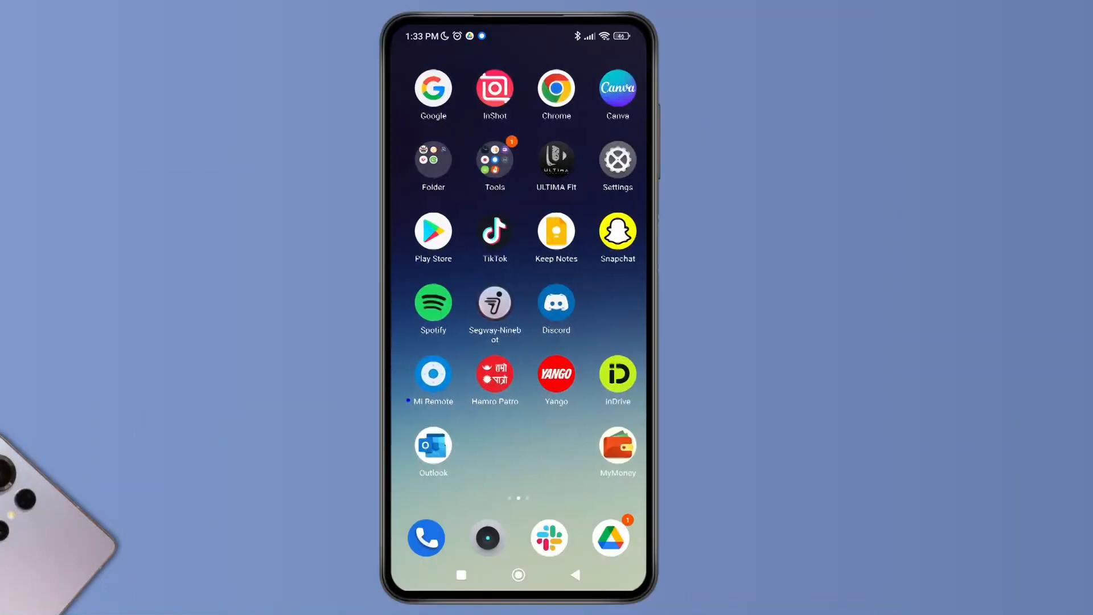
# Step: Open the app drawer and scroll through the apps to reach Telegram
pyautogui.scroll(3)
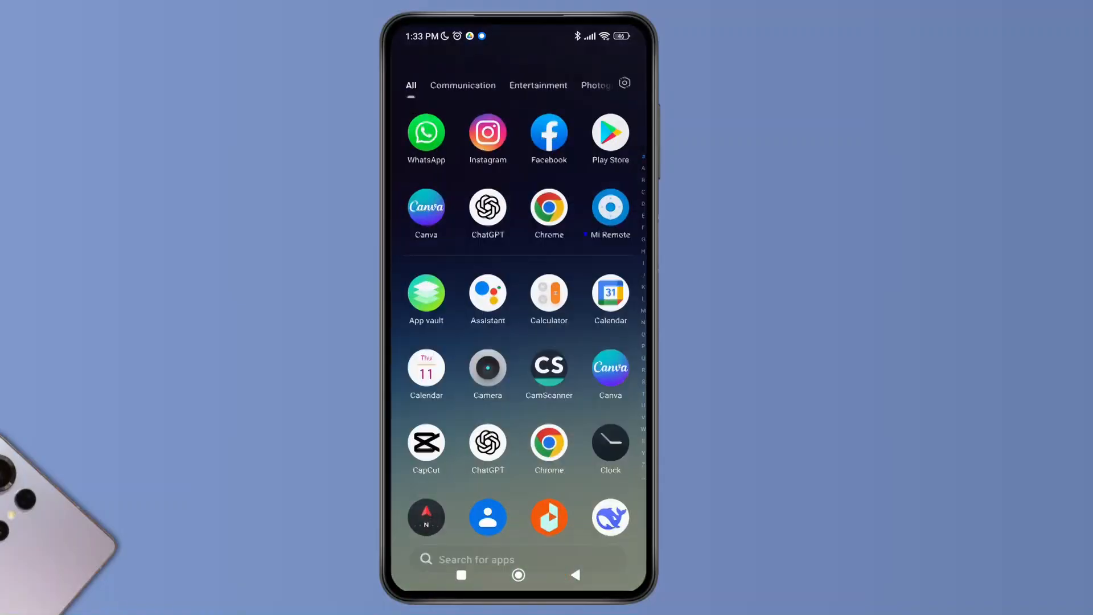
pyautogui.scroll(-3)
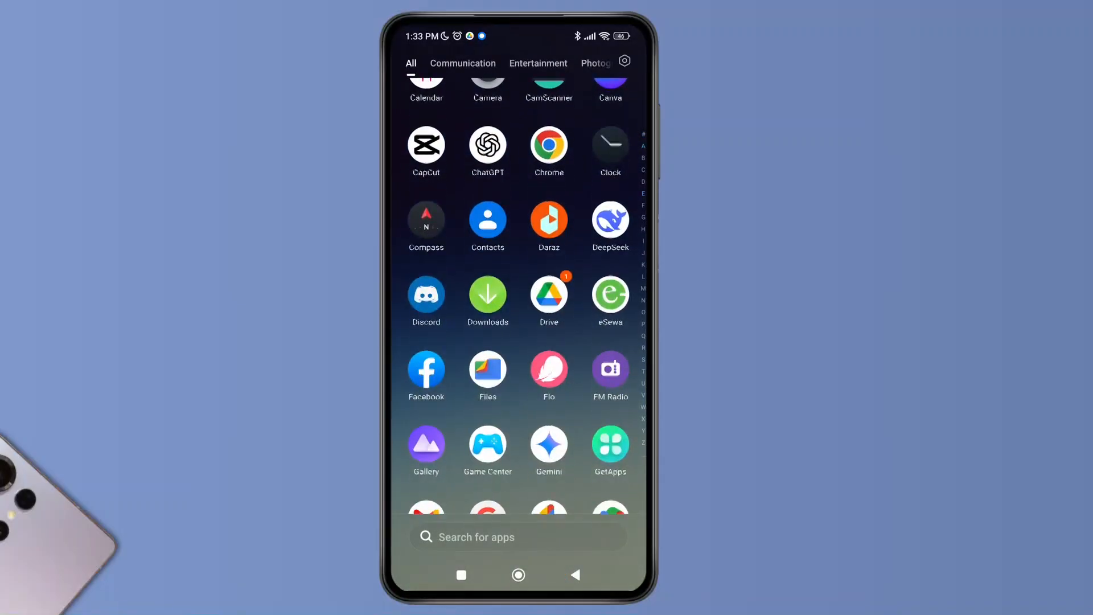
pyautogui.scroll(-3)
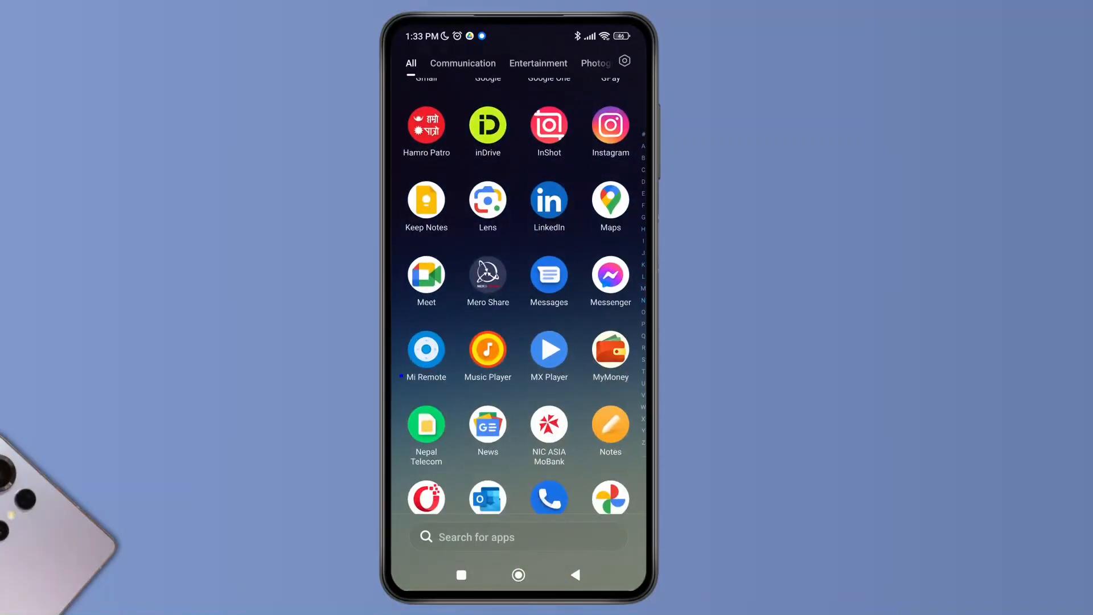
pyautogui.scroll(-3)
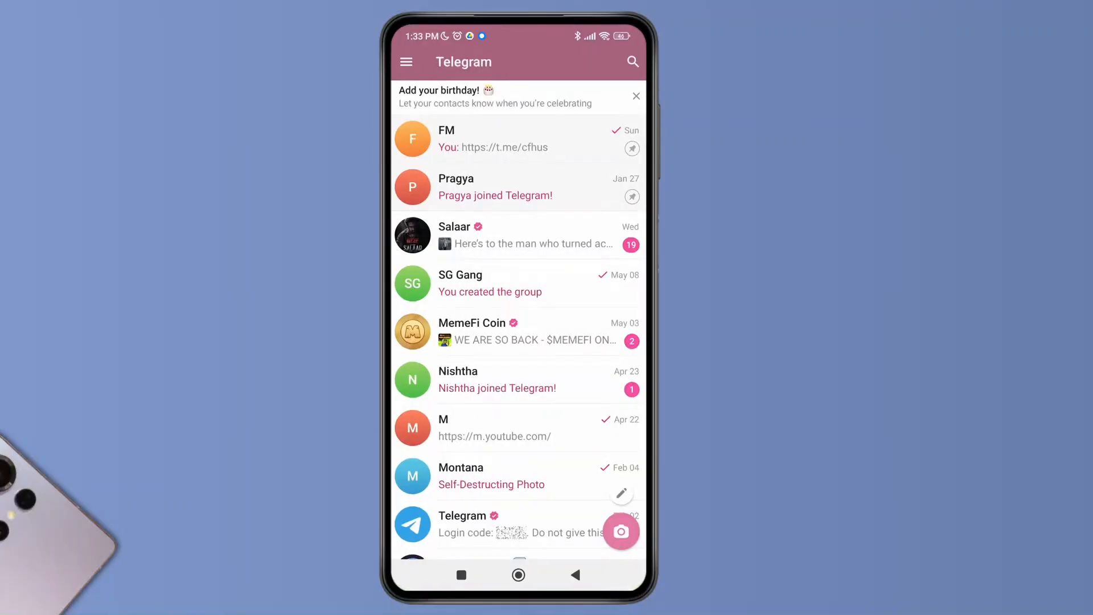
# Step: Open the FM group chat and scroll through its recent messages and links
pyautogui.click(447, 140)
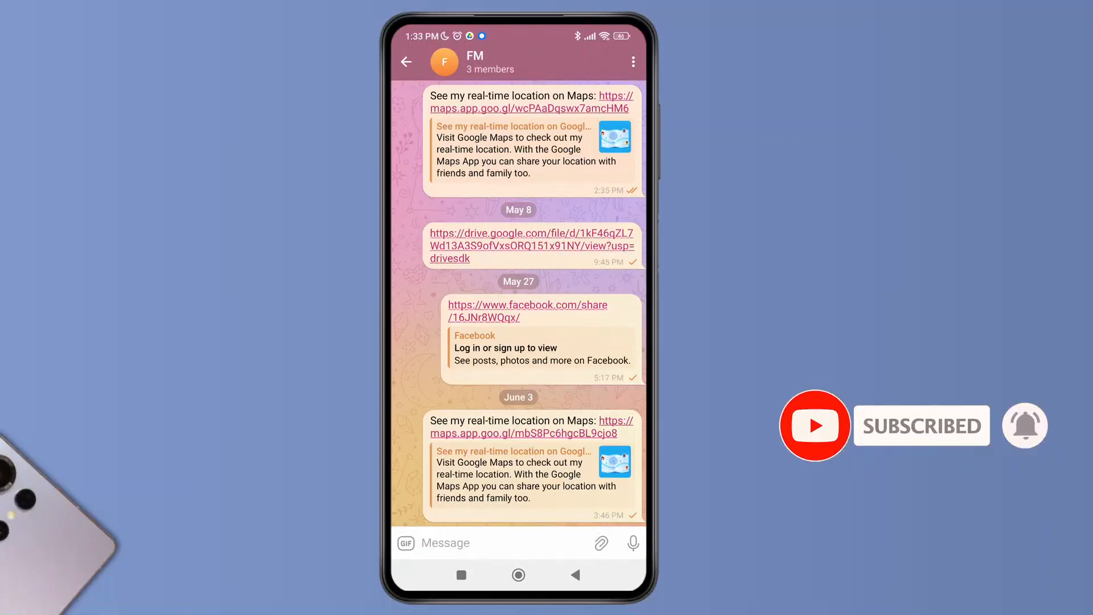
pyautogui.scroll(-3)
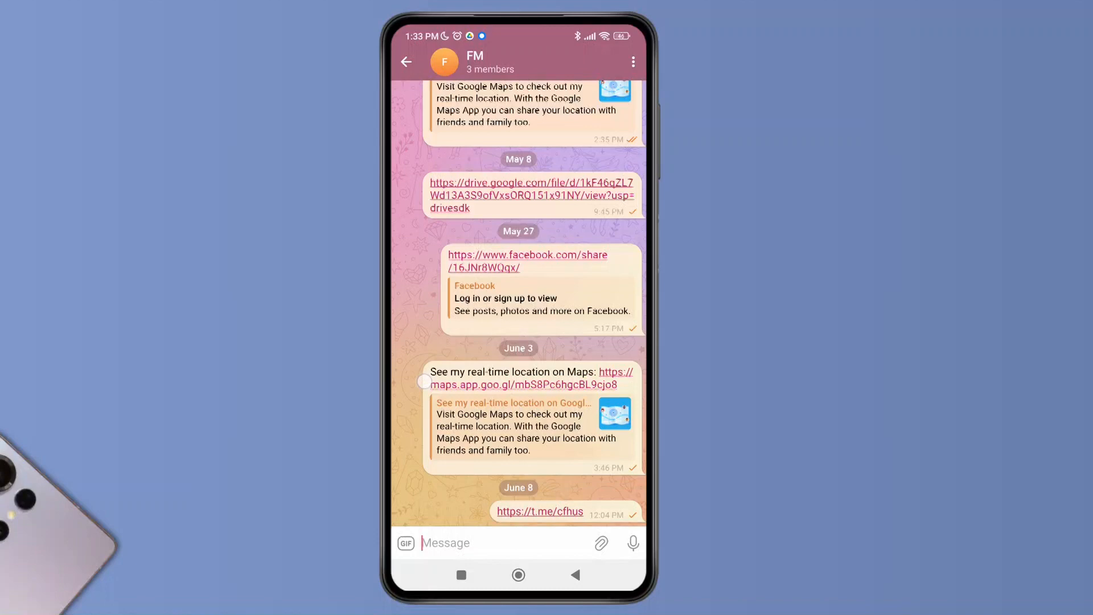
pyautogui.scroll(-3)
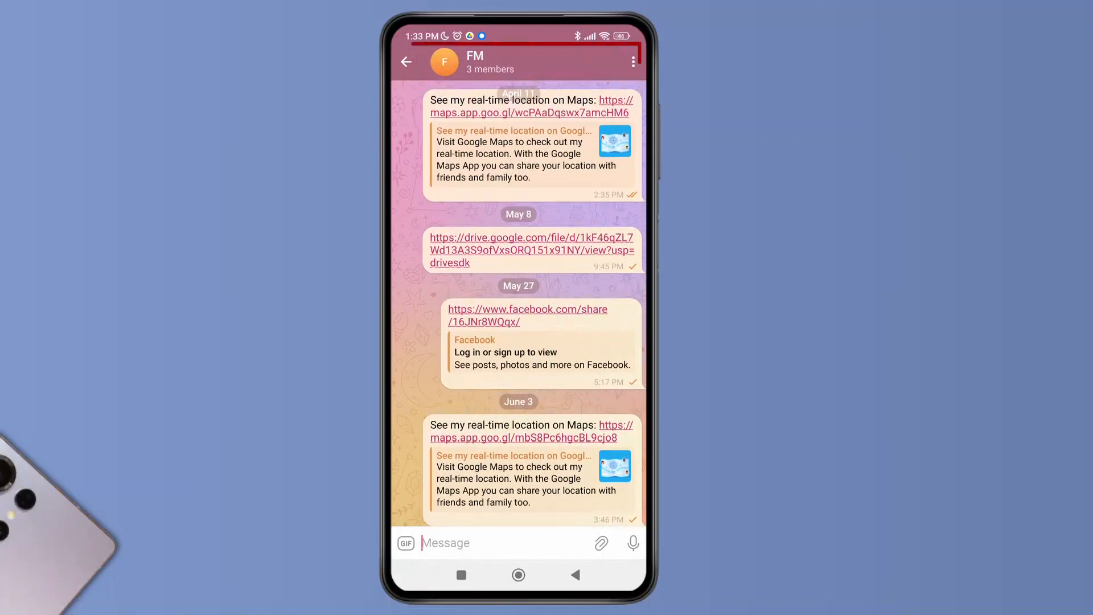
# Step: From FM's group info, start adding members and select contact M
pyautogui.click(475, 62)
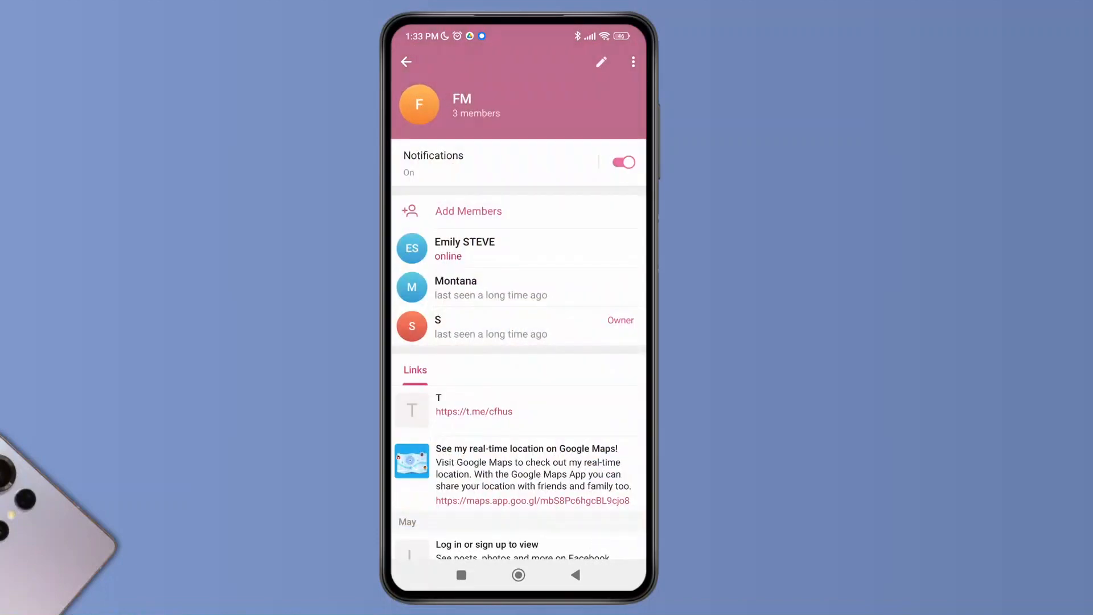
pyautogui.click(482, 210)
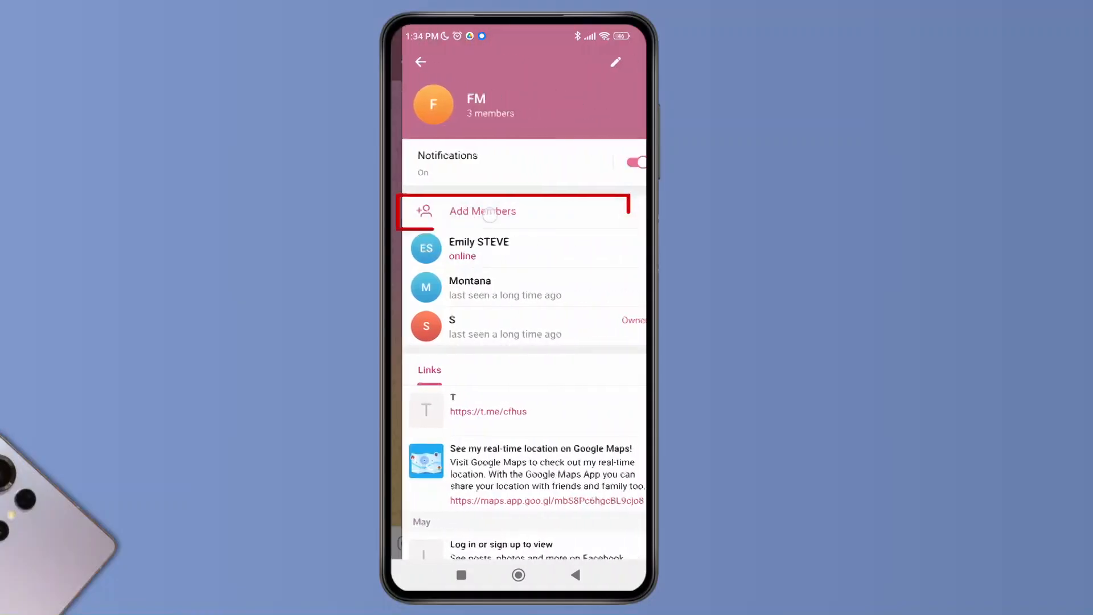
pyautogui.click(482, 212)
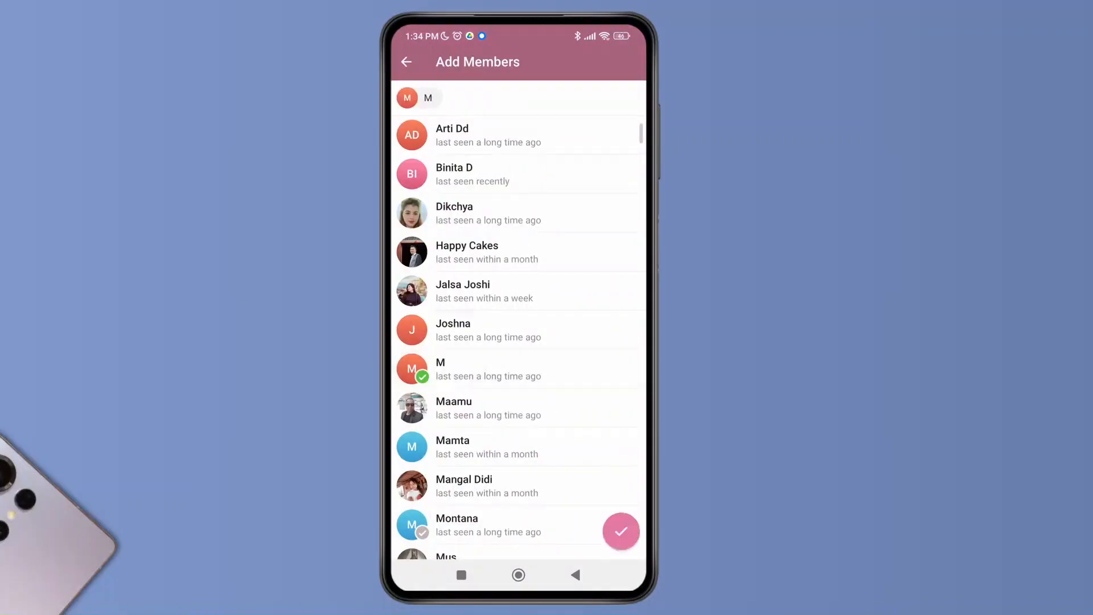
# Step: Confirm M, toggle 'Show the last 100 messages' off and on, and add M
pyautogui.click(621, 531)
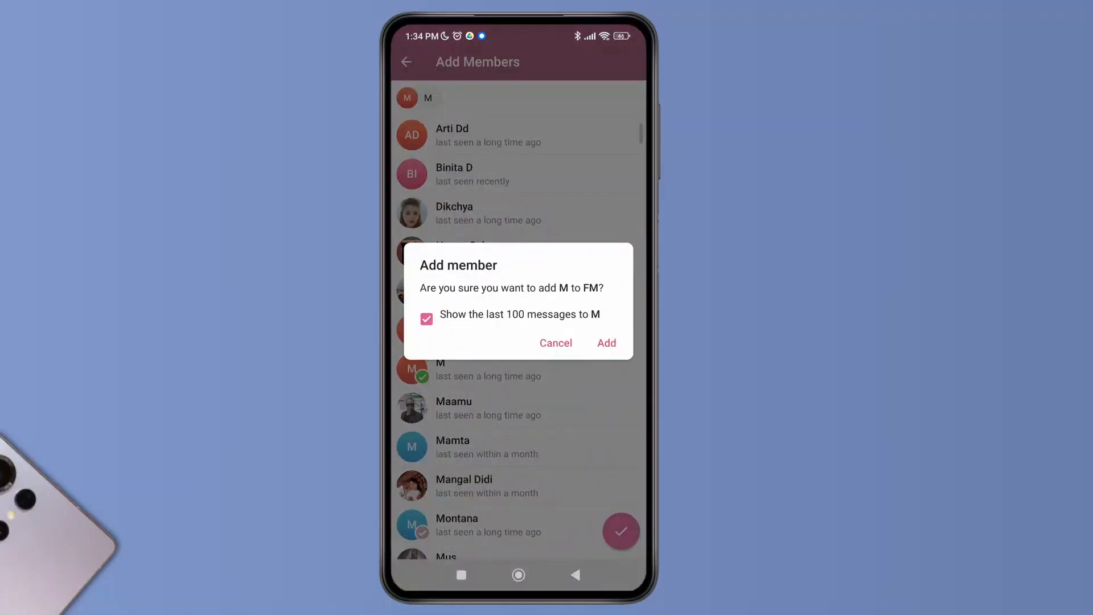
pyautogui.click(426, 319)
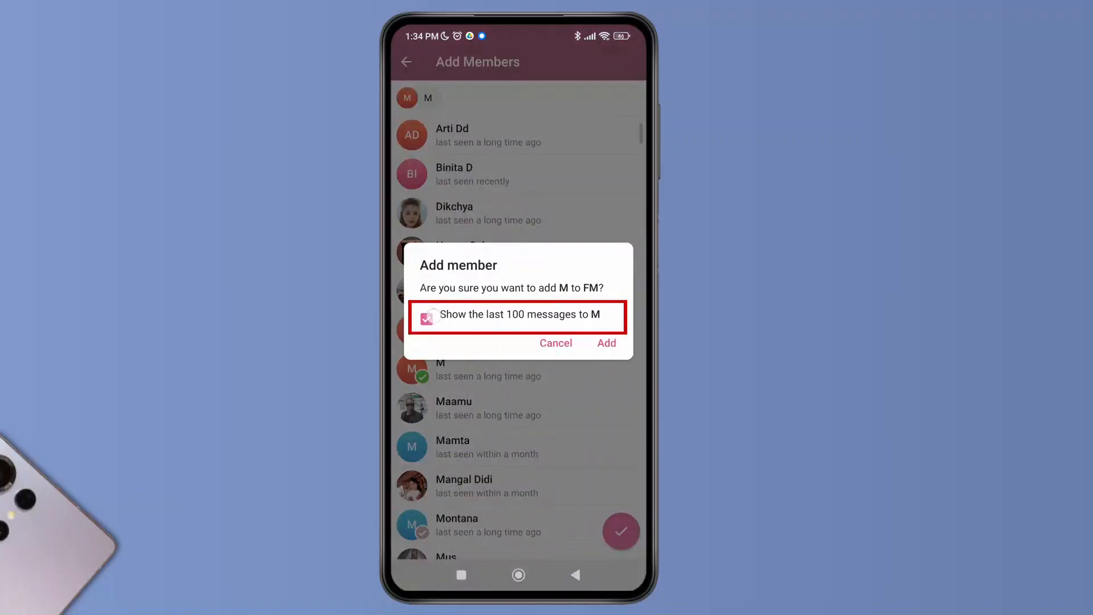
pyautogui.click(425, 319)
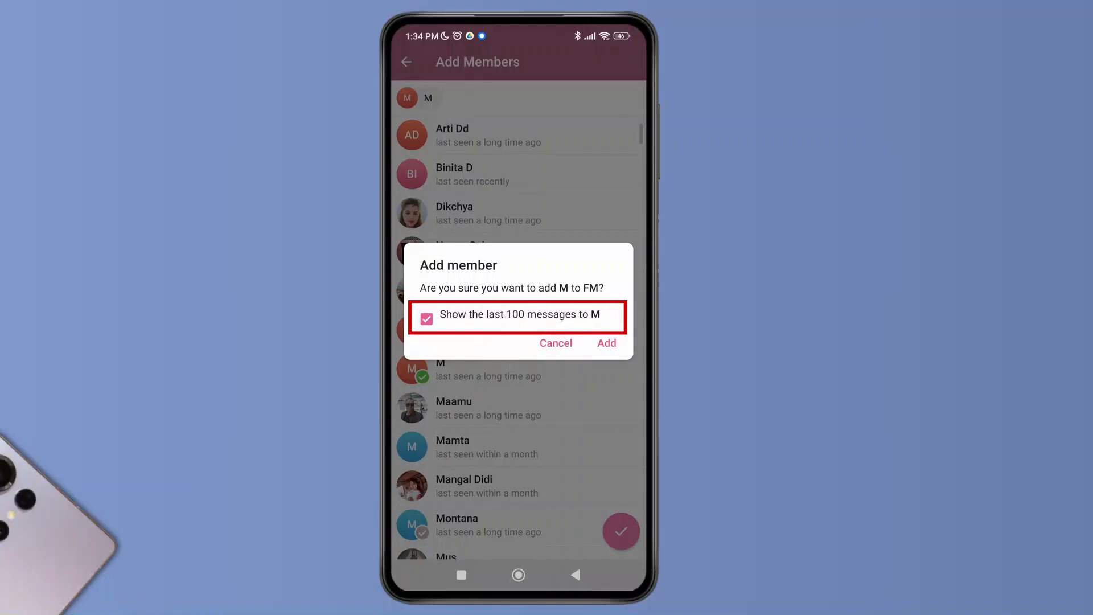
pyautogui.click(605, 342)
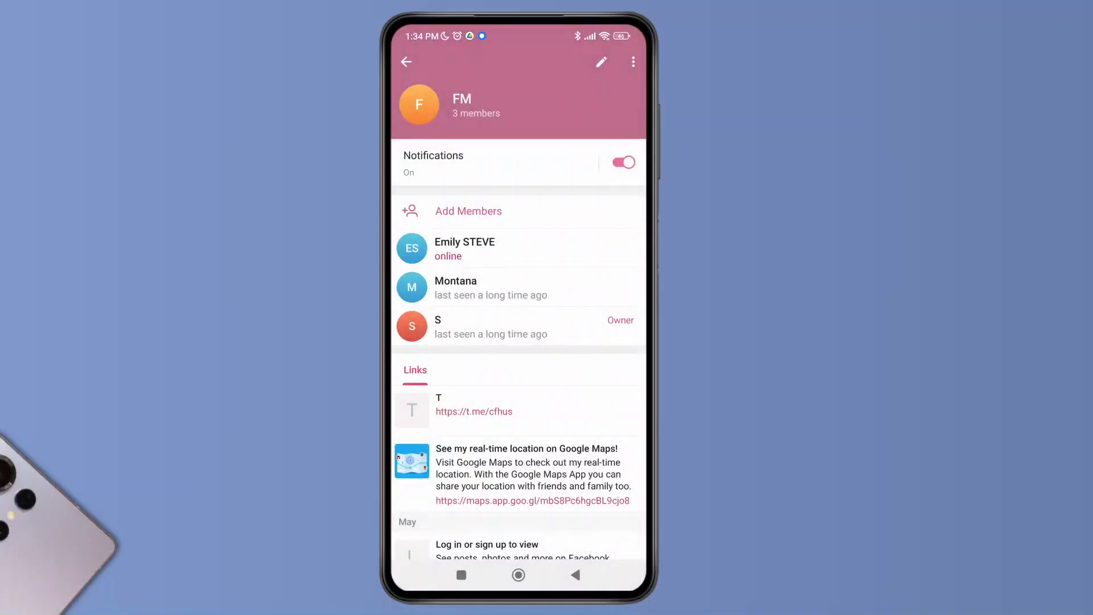